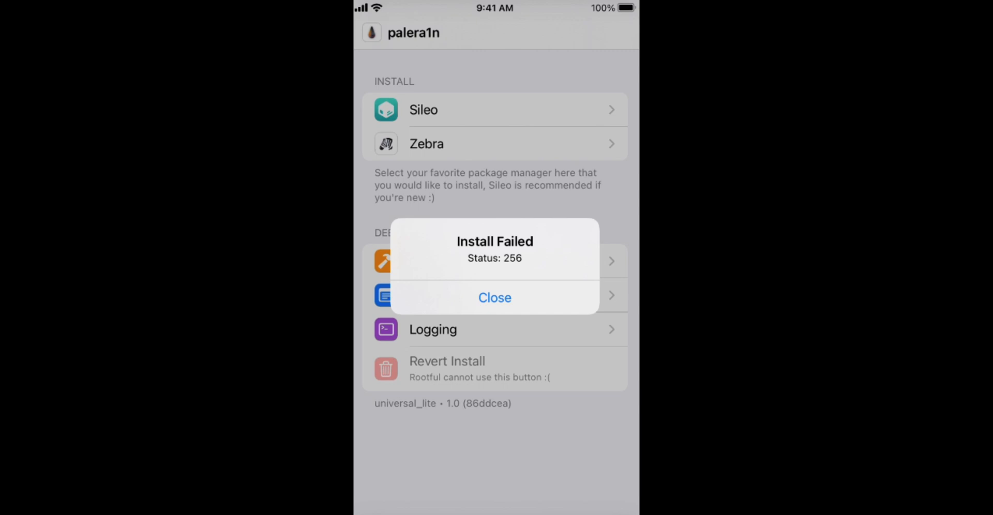
Dismiss the failed-install alert, retry Sileo (fails again with status 256), then install Zebra.
left_click(495, 298)
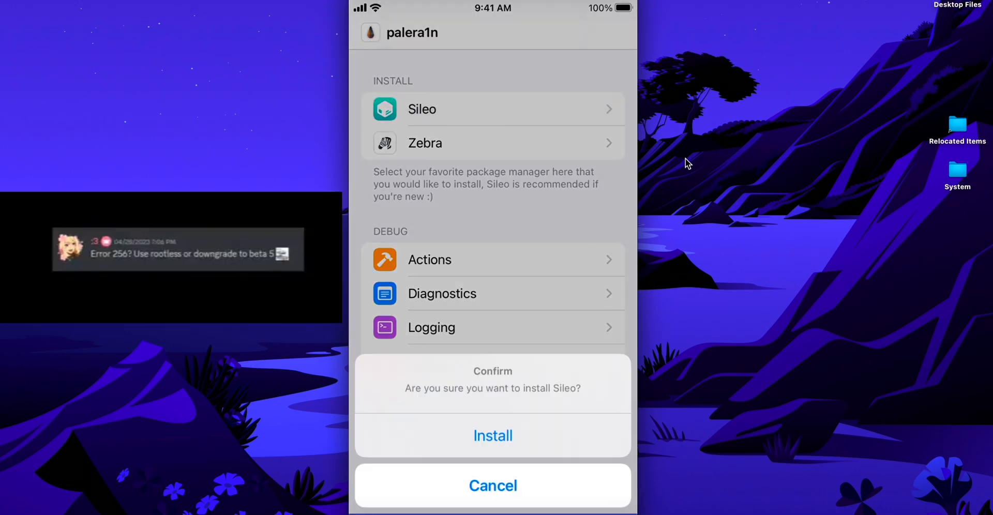
left_click(493, 436)
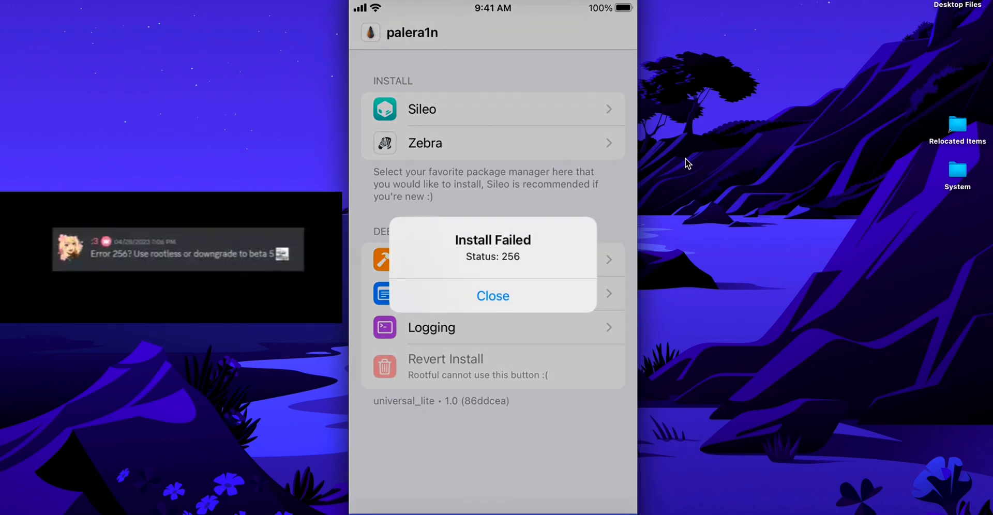
left_click(493, 296)
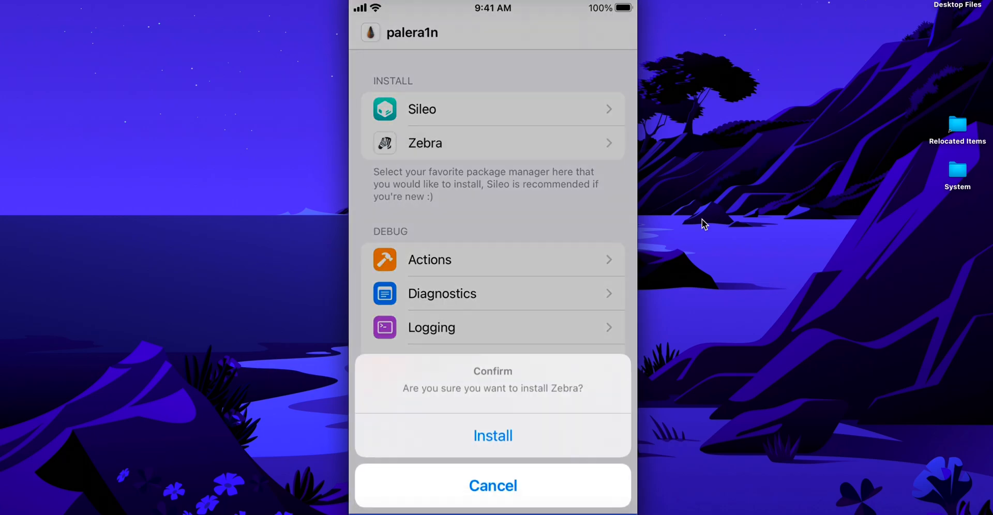
left_click(493, 435)
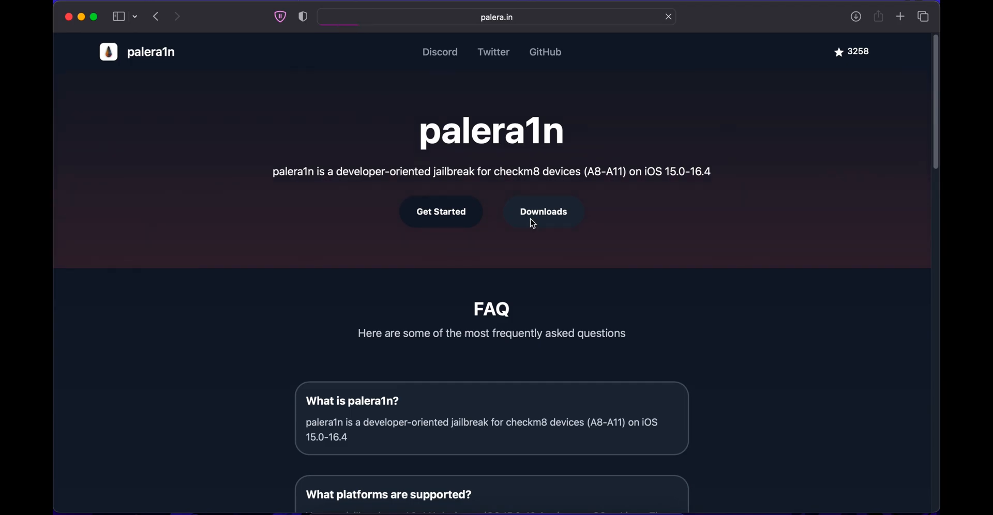
mouse_move(530, 252)
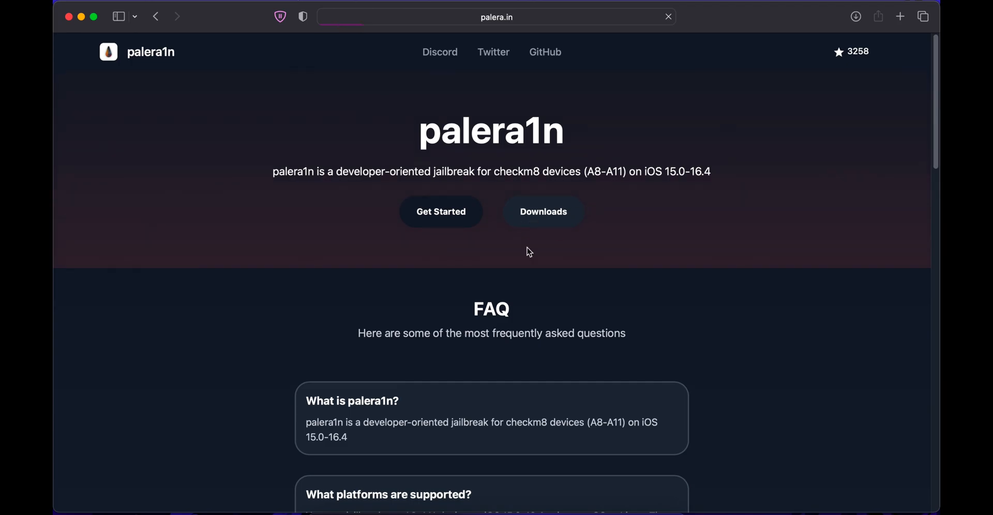
mouse_move(502, 282)
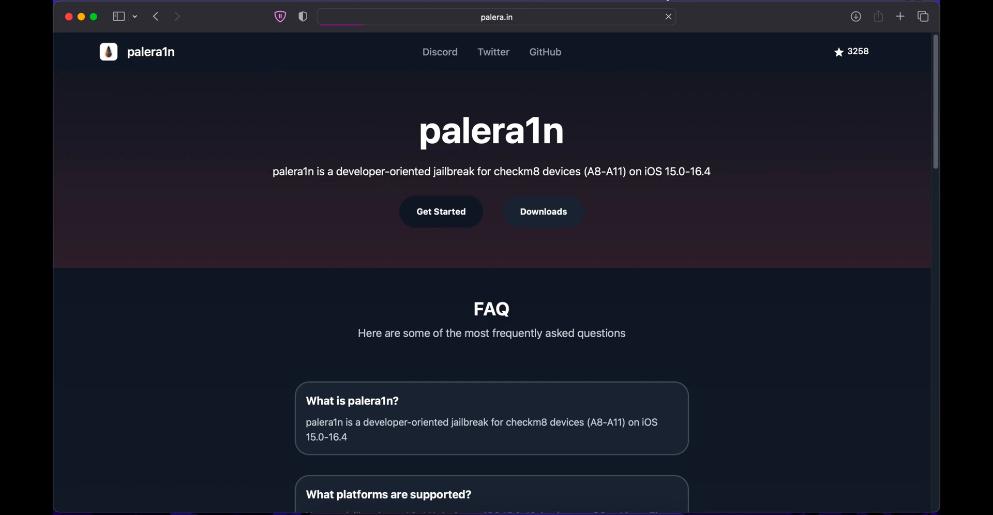
Go to the palera1n Downloads page and scroll to the v2.0.0 beta 6 All Builds list.
left_click(543, 211)
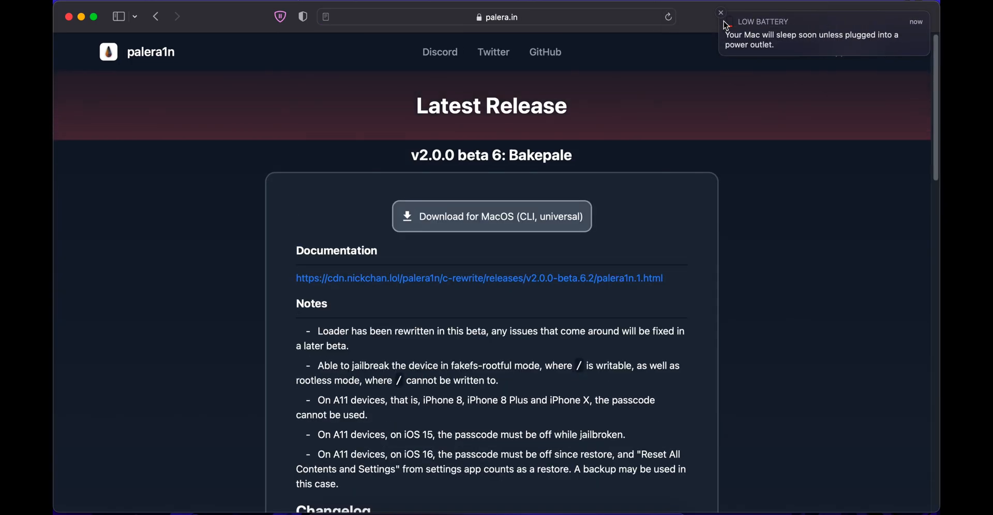
left_click(721, 12)
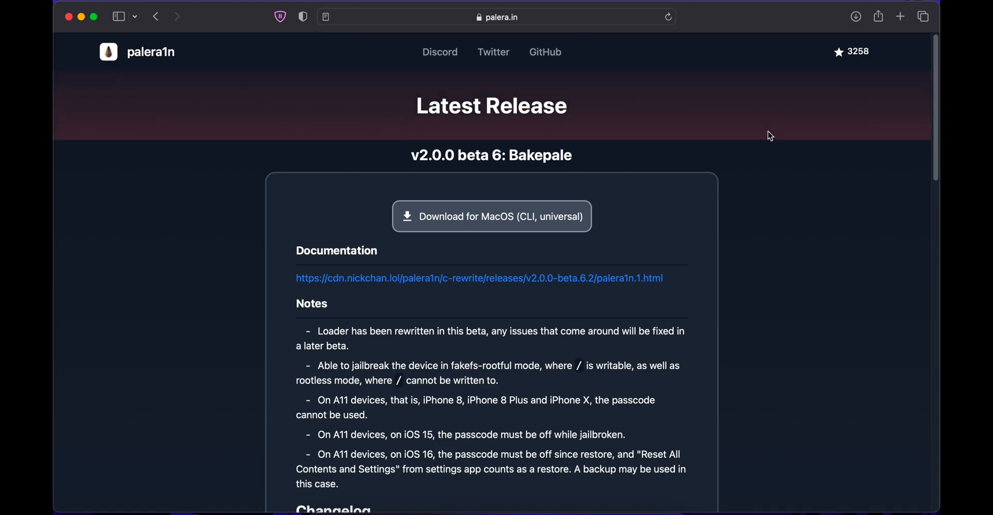
scroll("down", 3)
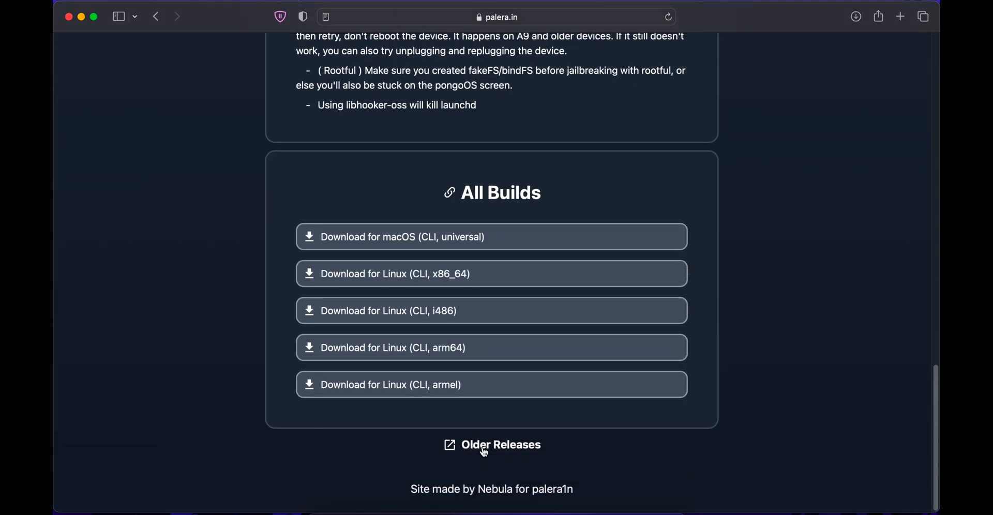
From Older Releases, download the v2.0.0 beta 5 macOS (CLI, universal) build to the desktop.
left_click(499, 444)
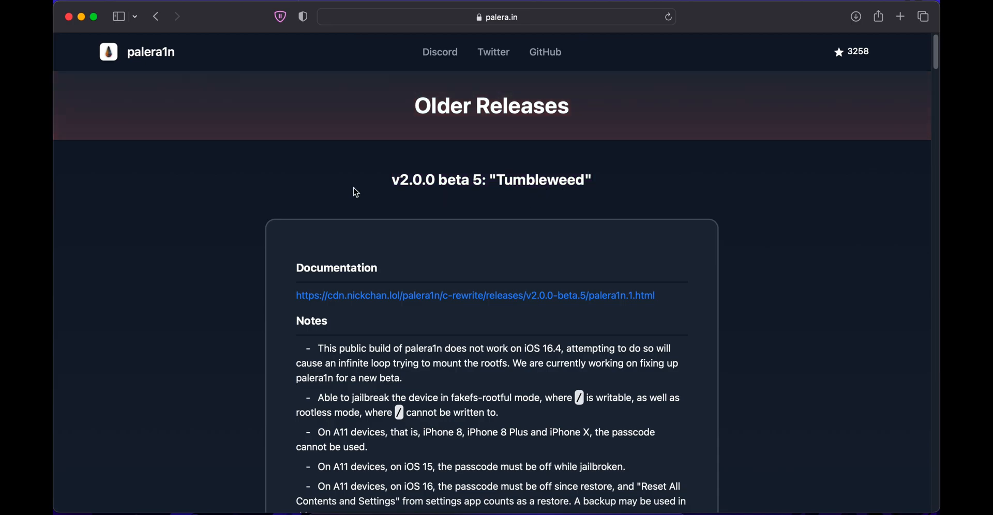
scroll("down", 3)
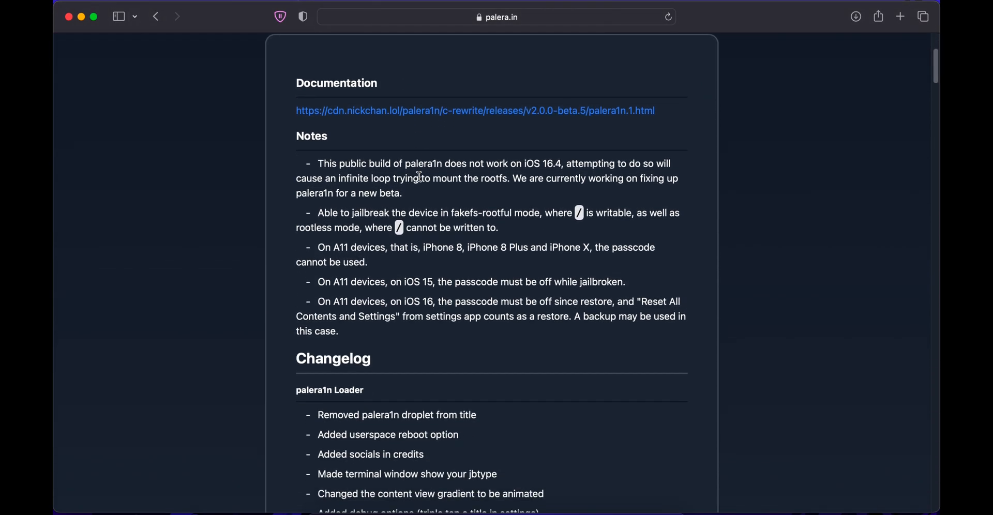
scroll("down", 3)
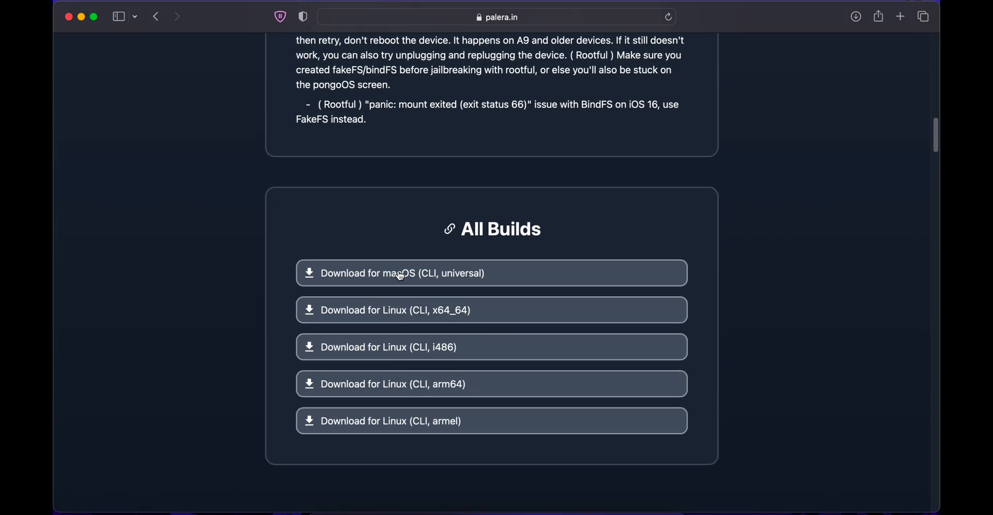
scroll("down", 3)
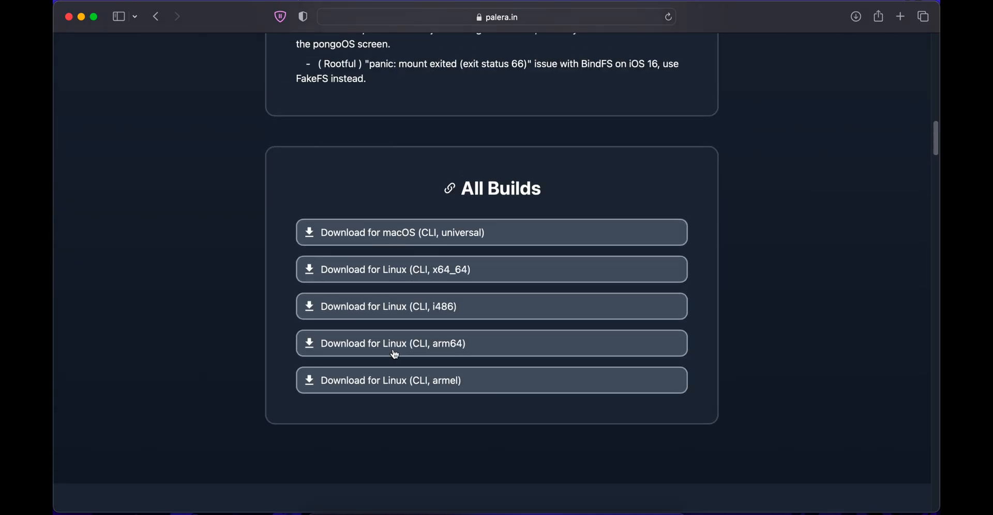
left_click(393, 344)
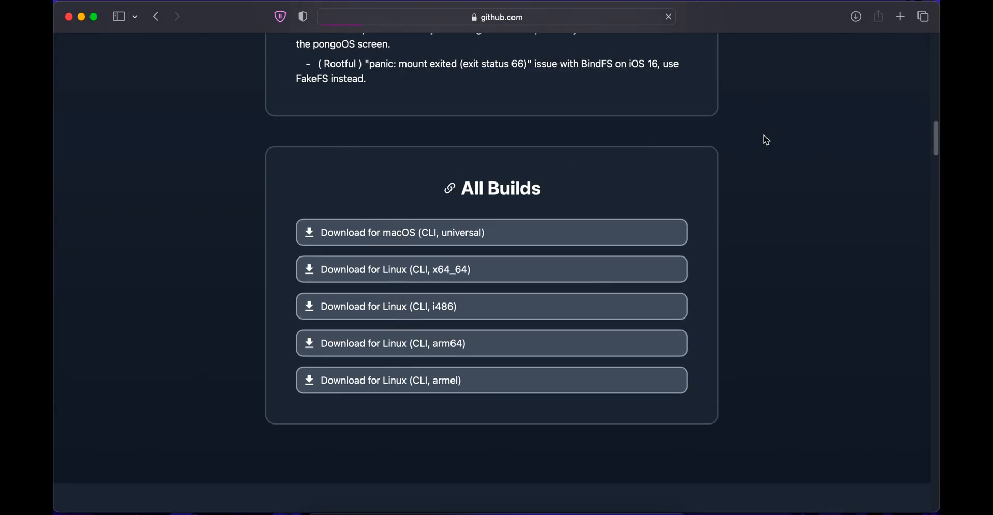
left_click(856, 16)
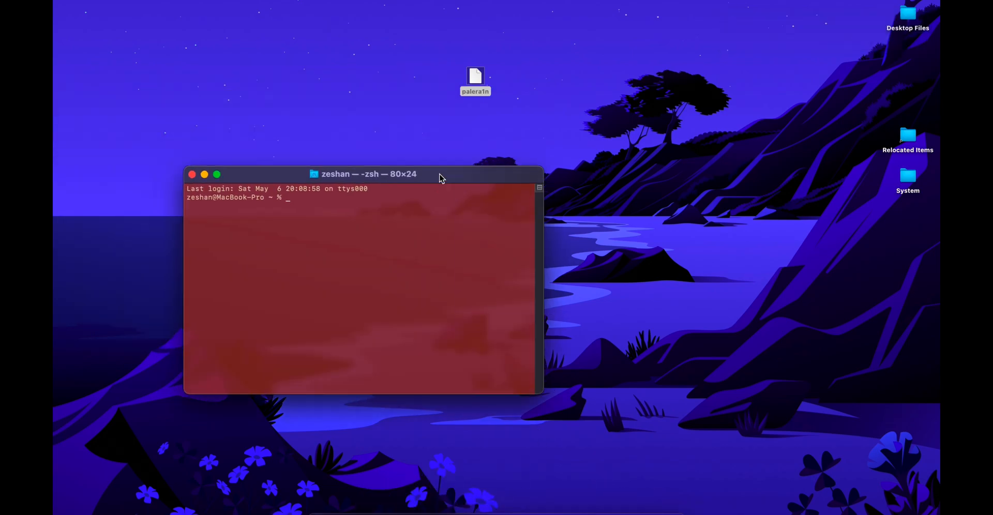
Run sudo chmod +x and sudo xattr -c on the palera1n file, then launch it from the desktop.
left_click_drag(475, 81, 469, 208)
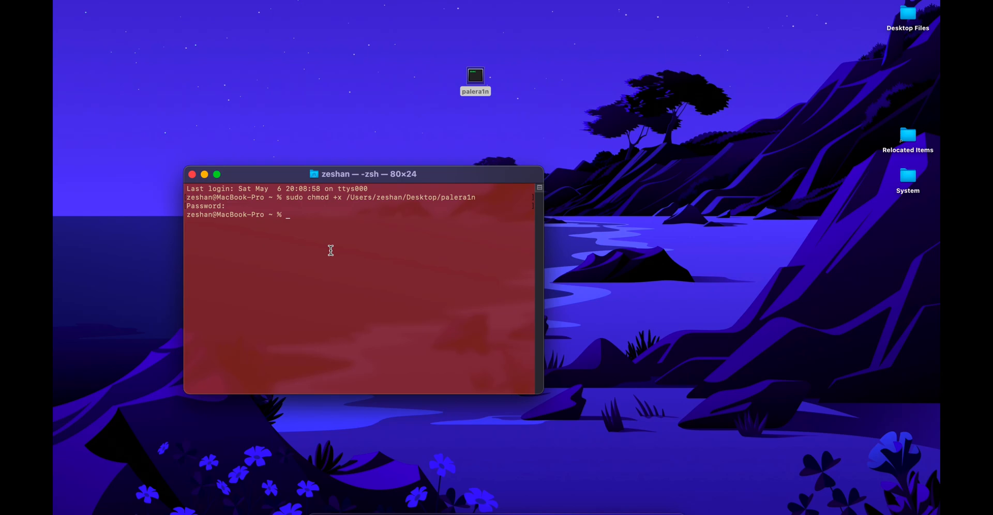
type("sudo xattr -c /usr/local/bin/palera1n")
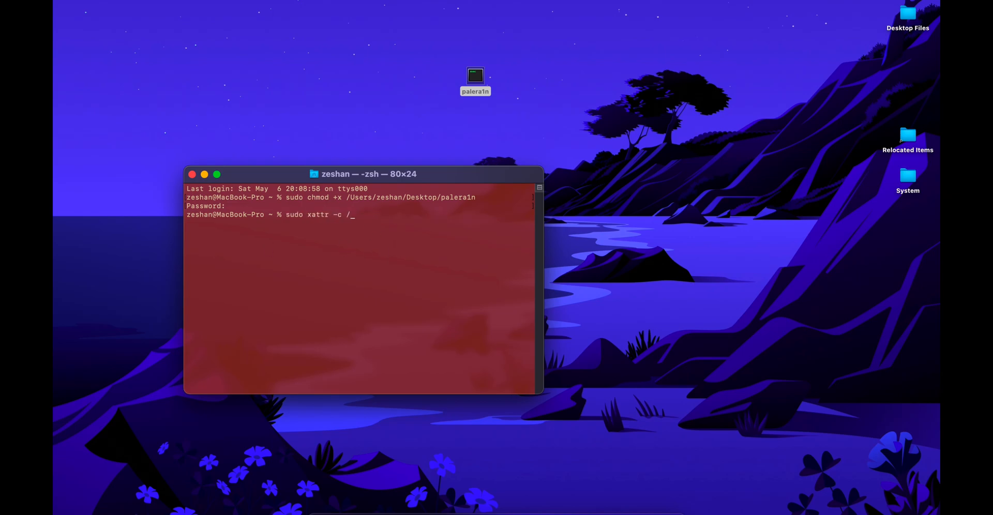
left_click(192, 174)
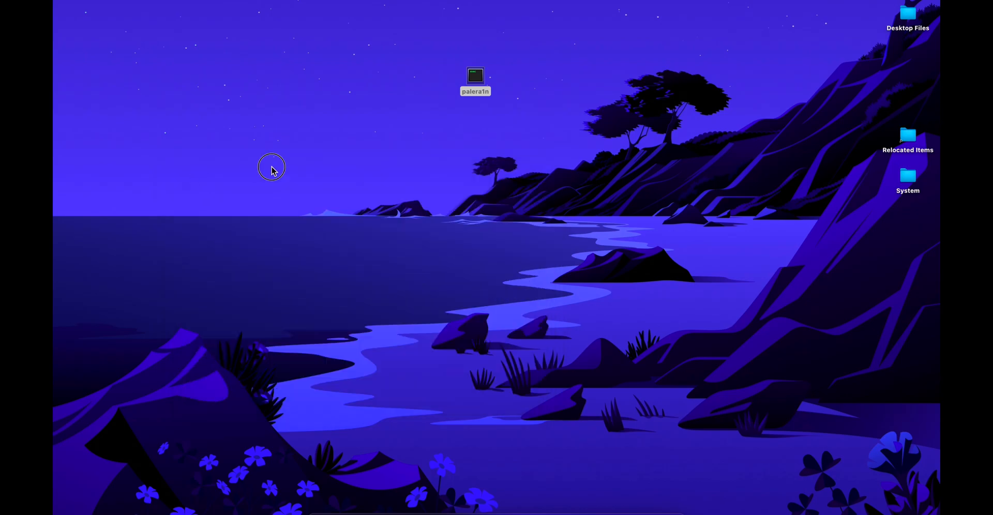
double_click(475, 76)
type("paler")
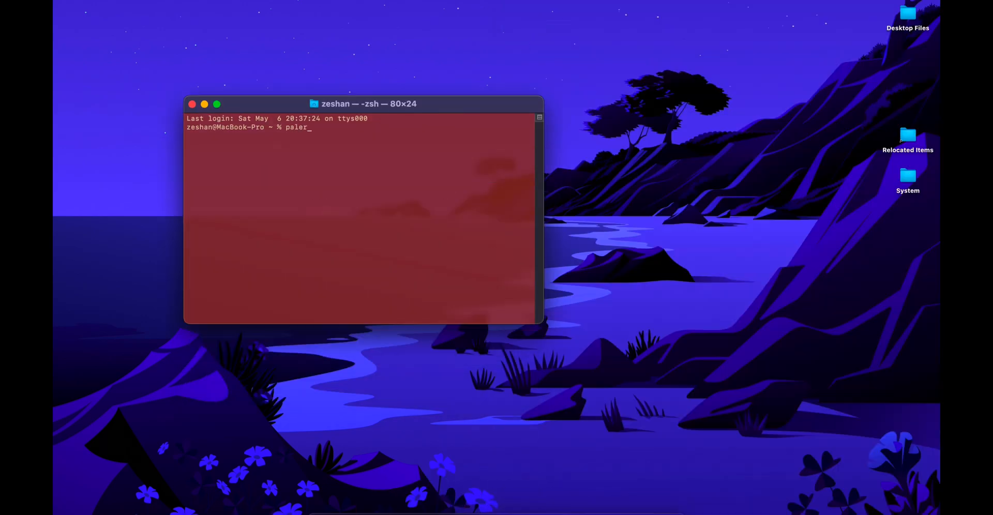
Run palera1n so the iPhone goes through checkm8 and PongoOS to booting the kernel.
key("Return")
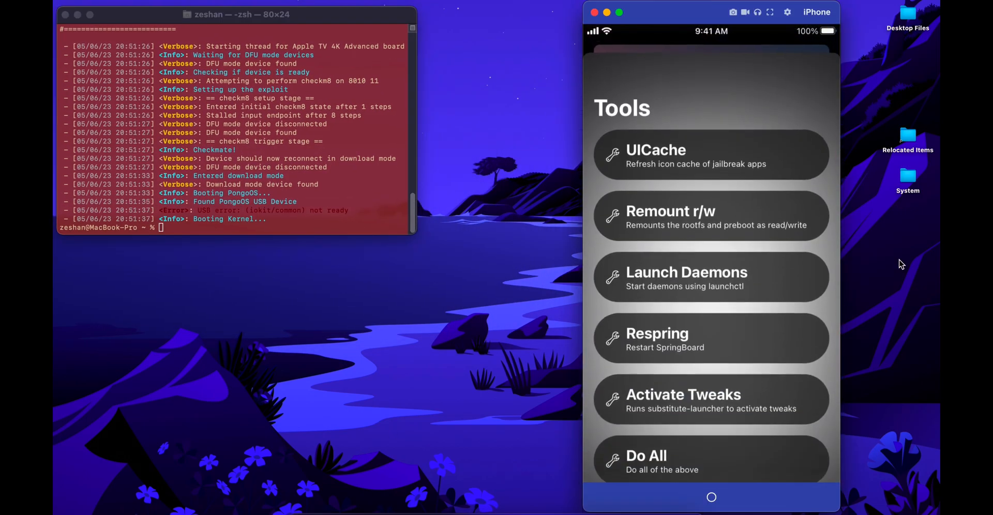
Retry the Sileo install (fails for no data connection), then go to the iPhone's Wi-Fi settings.
scroll("down", 3)
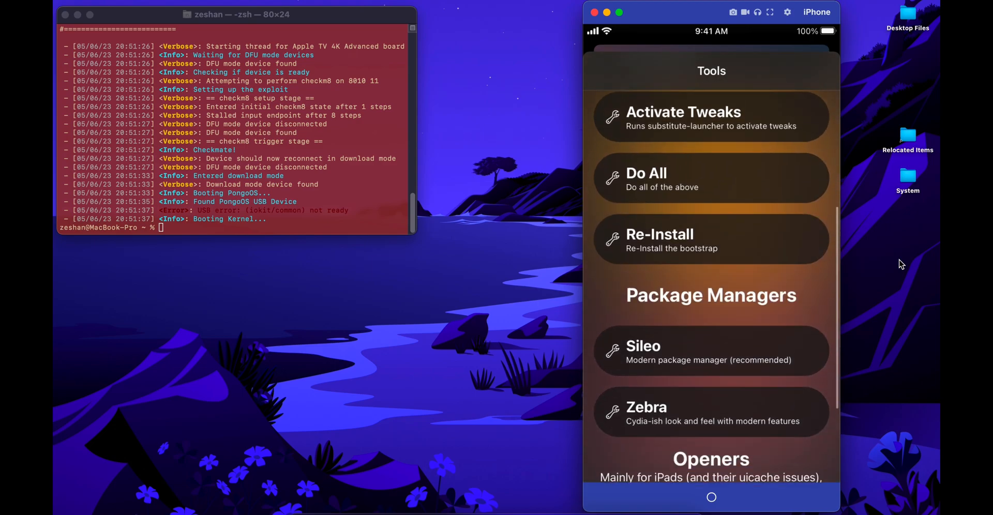
left_click(711, 351)
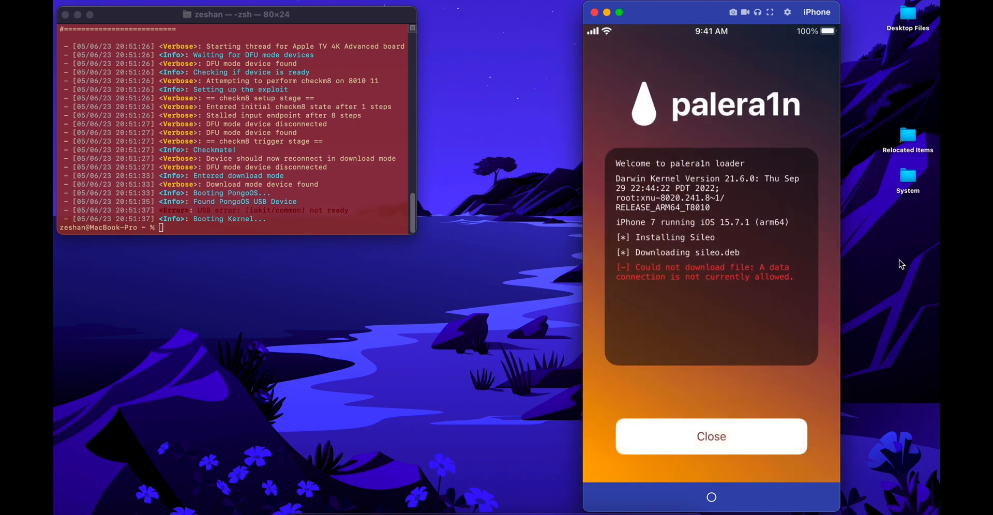
left_click(711, 436)
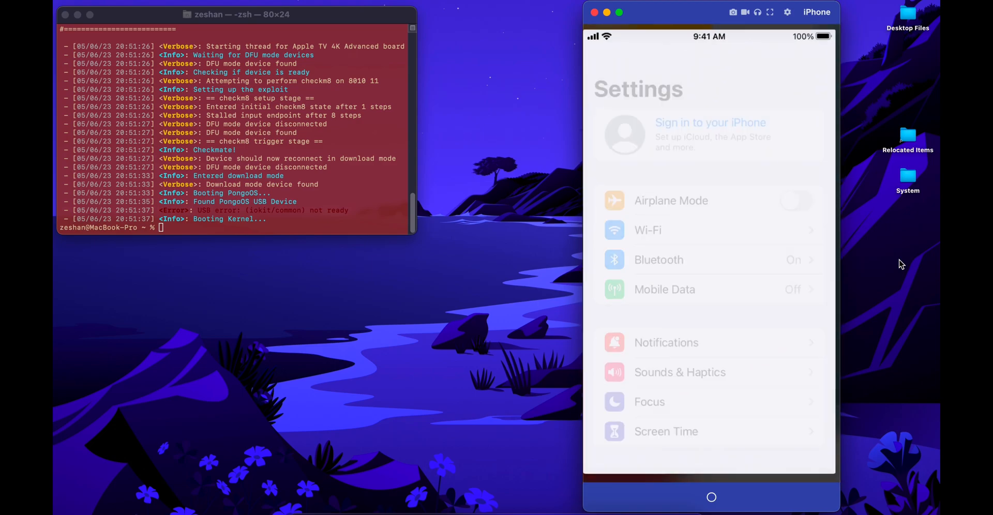
left_click(648, 230)
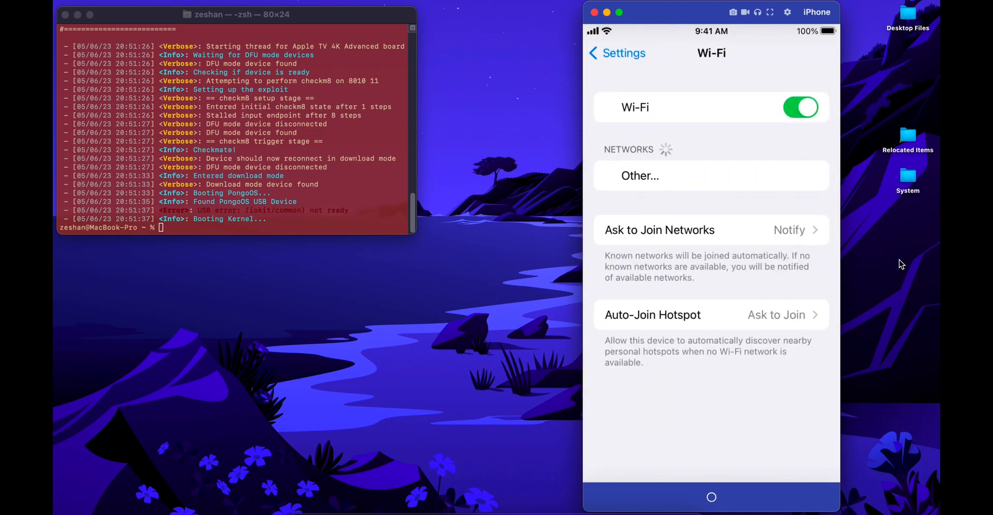